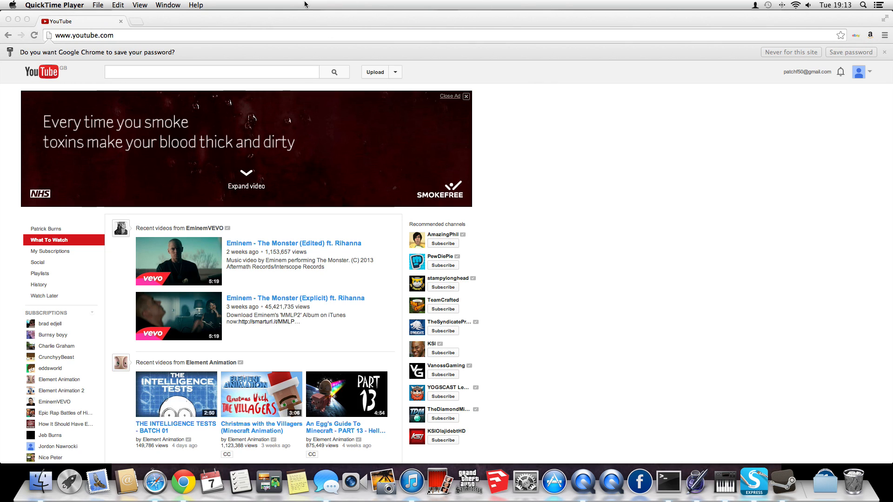
mouse_move(870, 76)
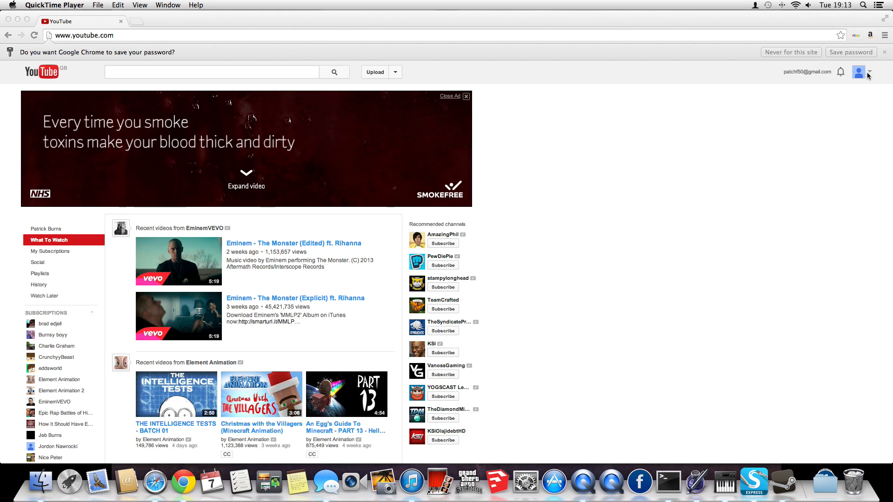
Go via Video Manager to Channel Settings > InVideo Programming and start a watermark upload from a local file.
left_click(858, 72)
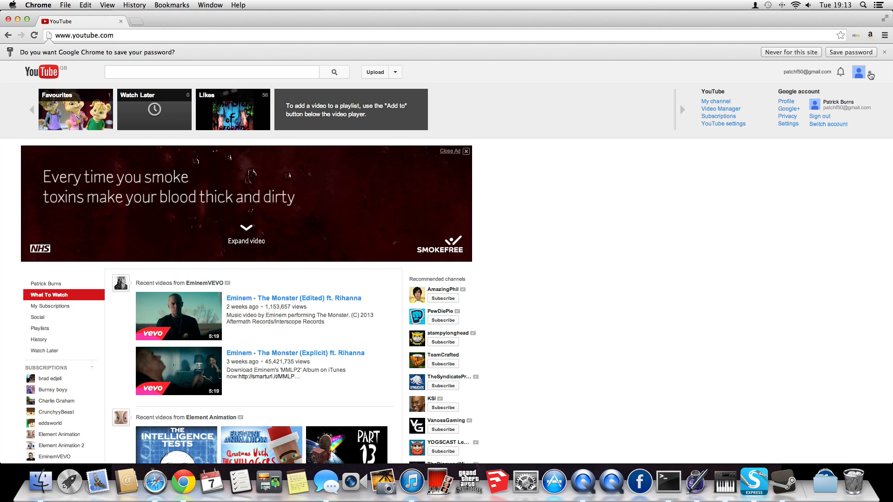
mouse_move(721, 109)
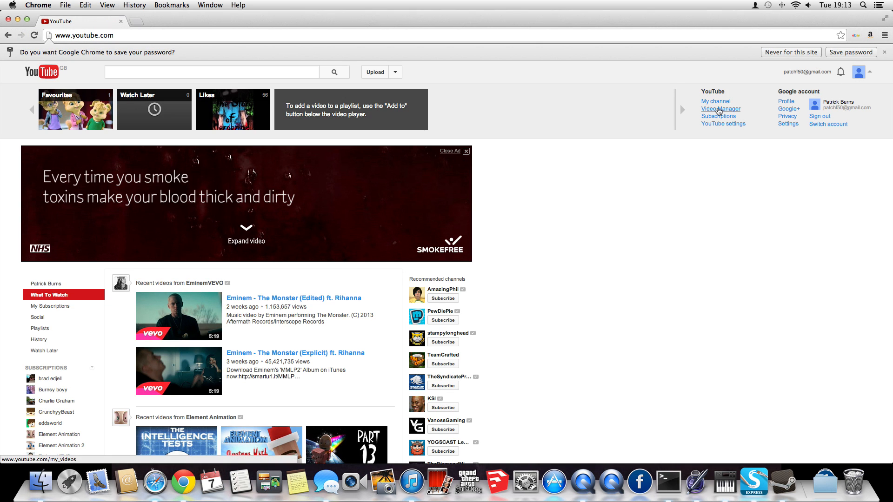
left_click(720, 109)
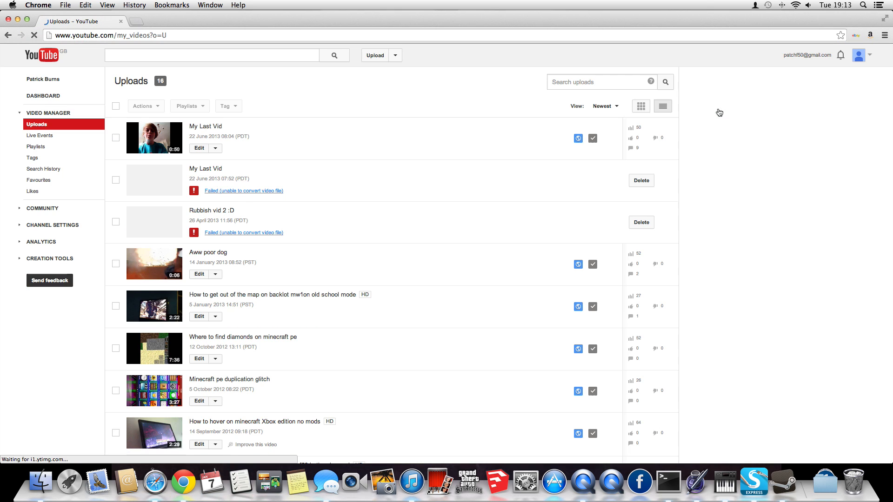
mouse_move(40, 135)
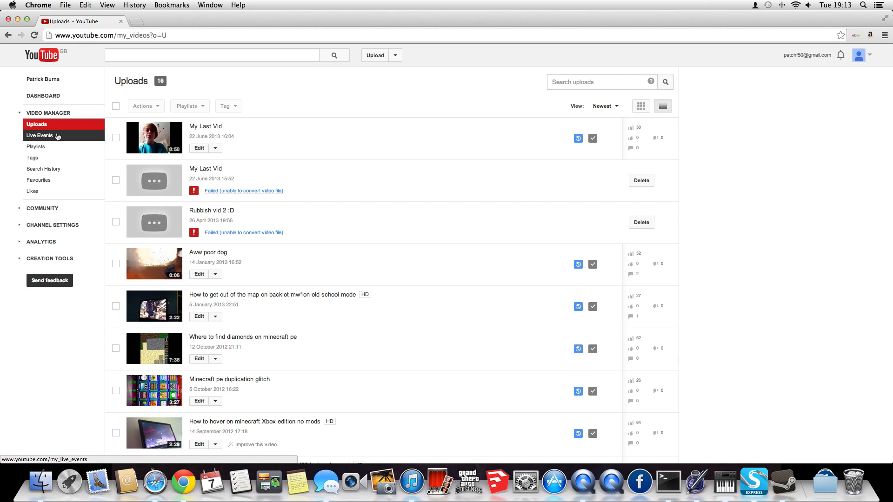
mouse_move(35, 218)
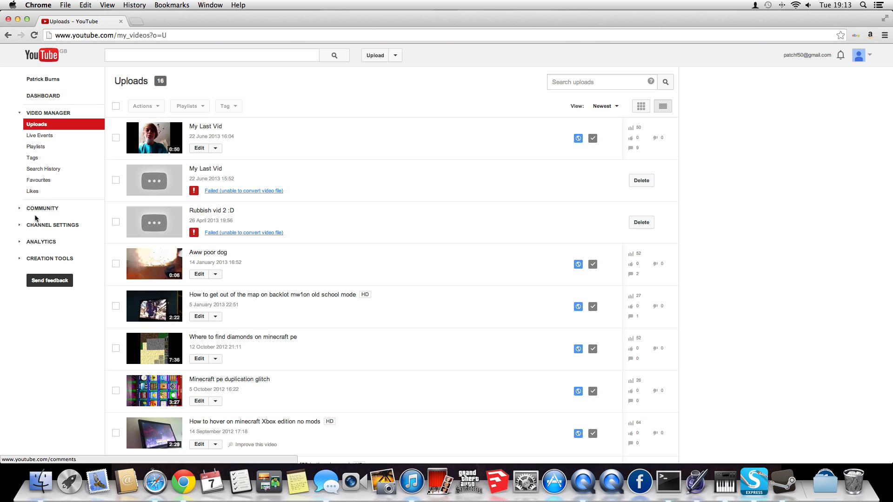
left_click(52, 225)
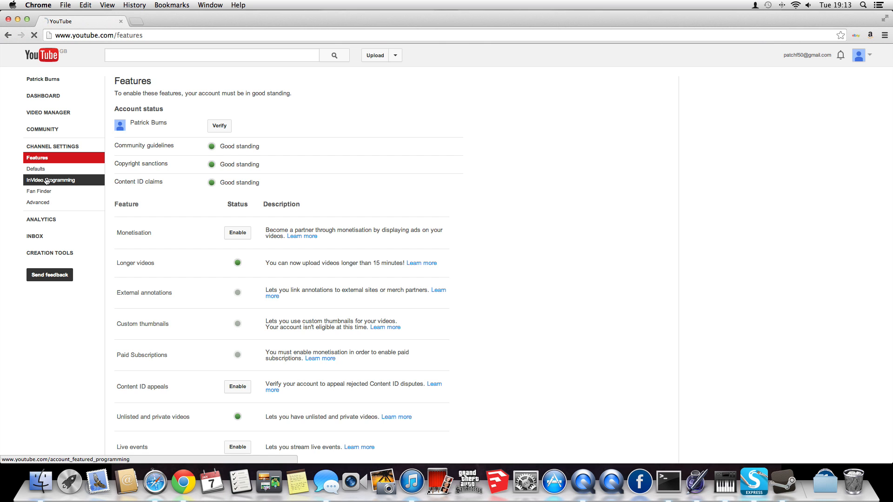
left_click(51, 180)
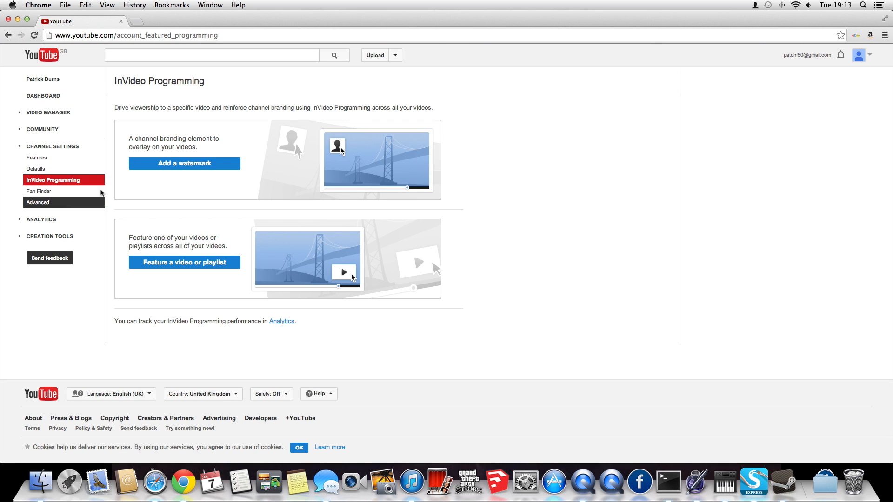
mouse_move(183, 168)
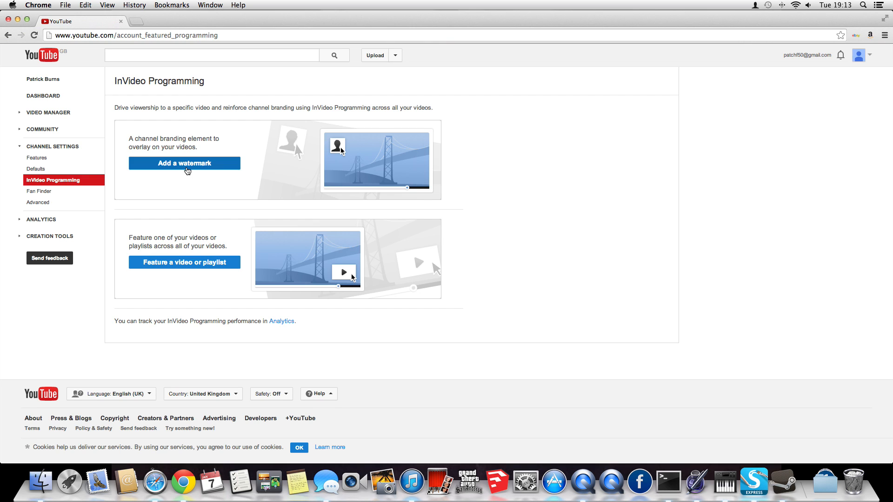
left_click(184, 163)
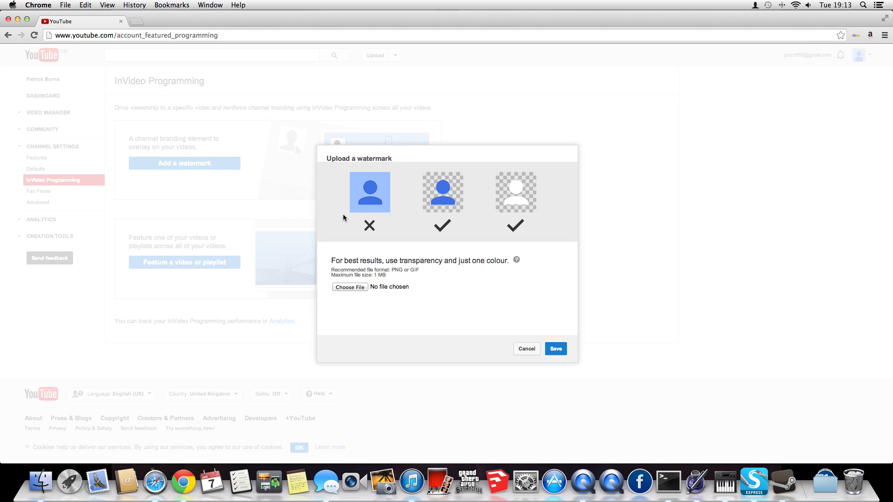
mouse_move(414, 317)
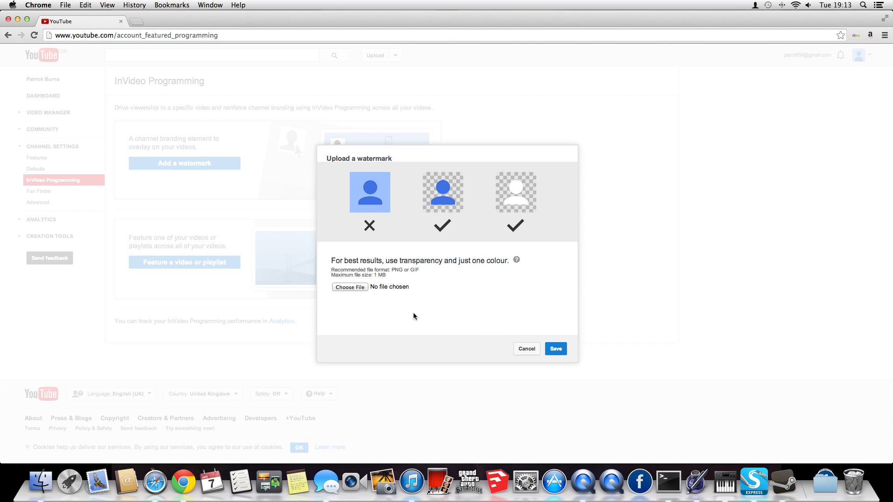
left_click(350, 287)
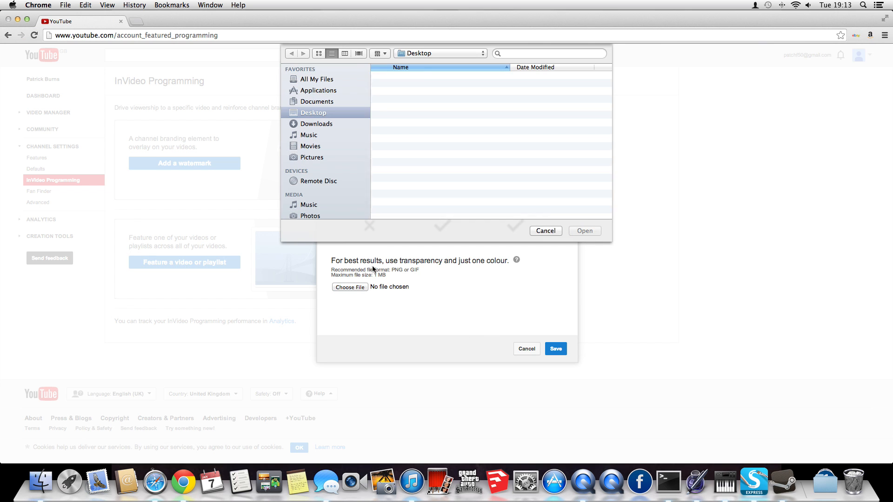
Browse Applications, Desktop, Pictures, Movies and Downloads for an image, then cancel the file picker.
left_click(317, 90)
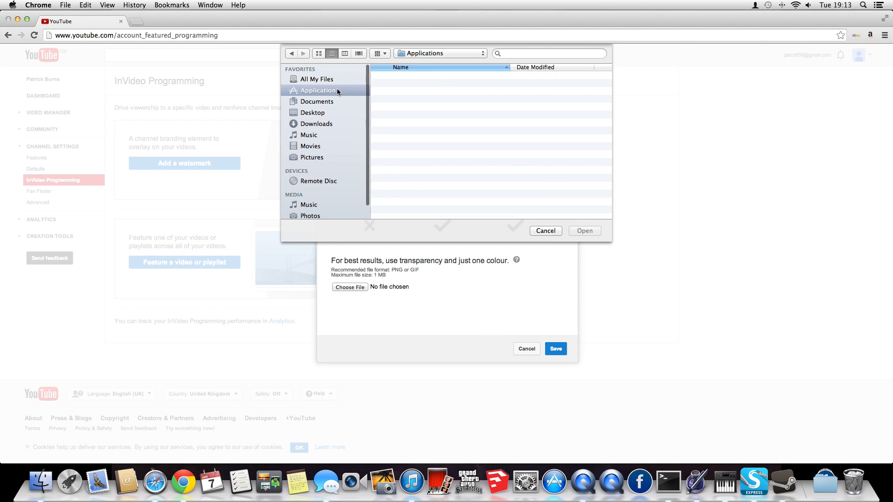
left_click(312, 112)
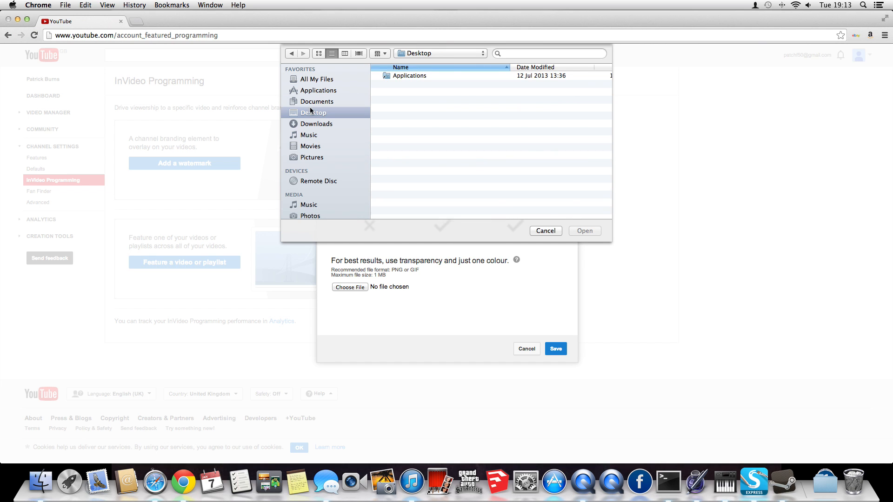
left_click(312, 157)
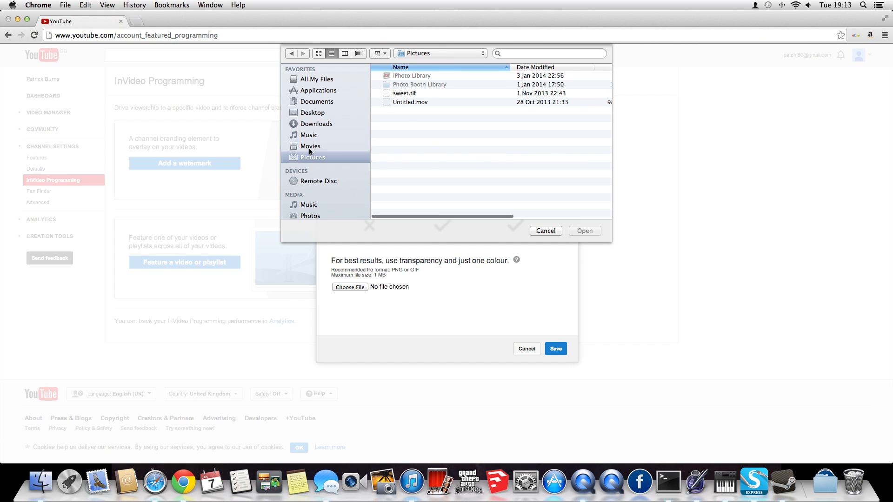
left_click(310, 145)
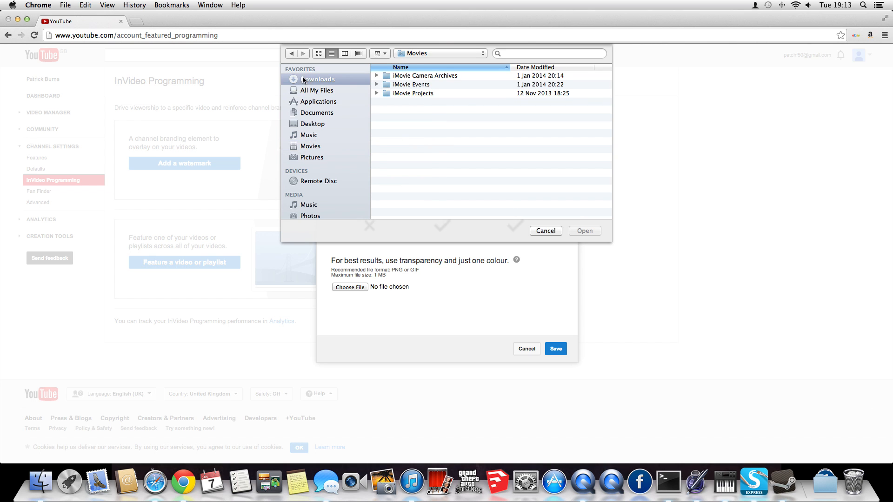
left_click(318, 79)
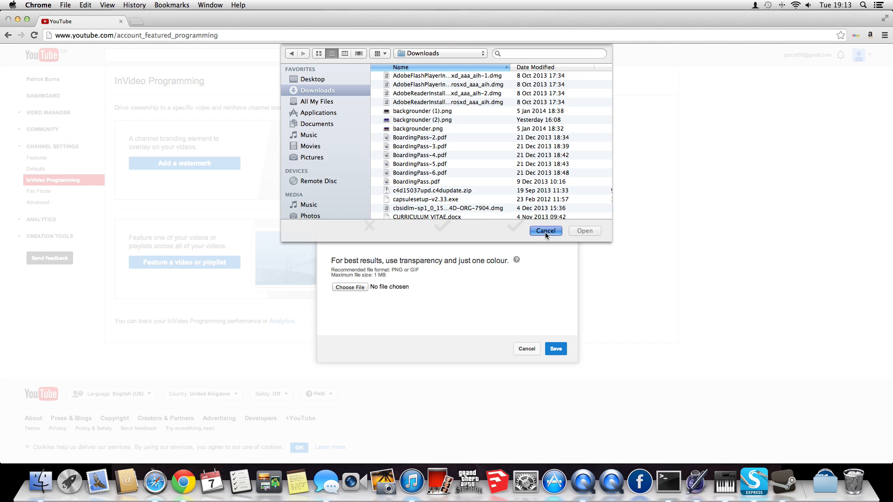
left_click(544, 231)
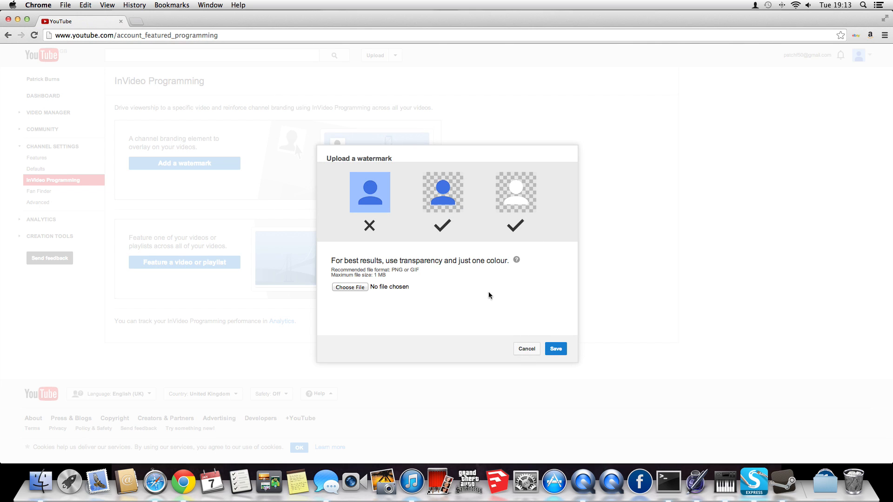
Cancel the Upload a watermark dialog, leaving no watermark added.
left_click(526, 349)
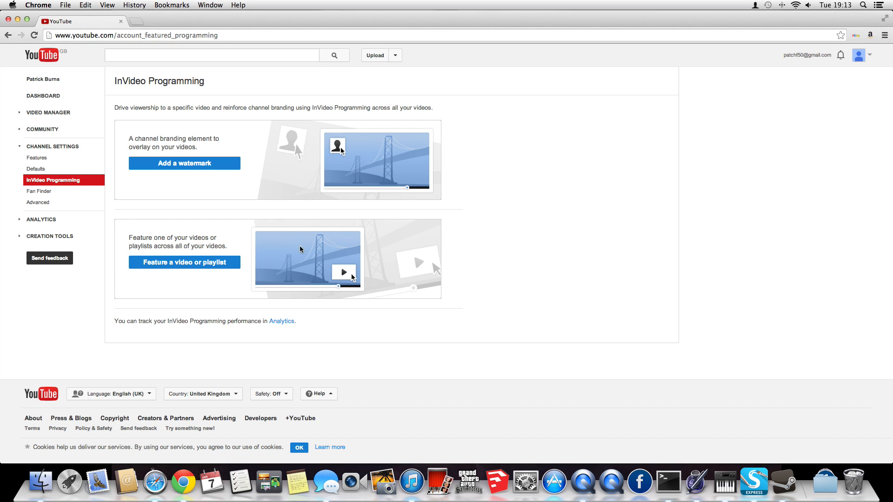
mouse_move(317, 195)
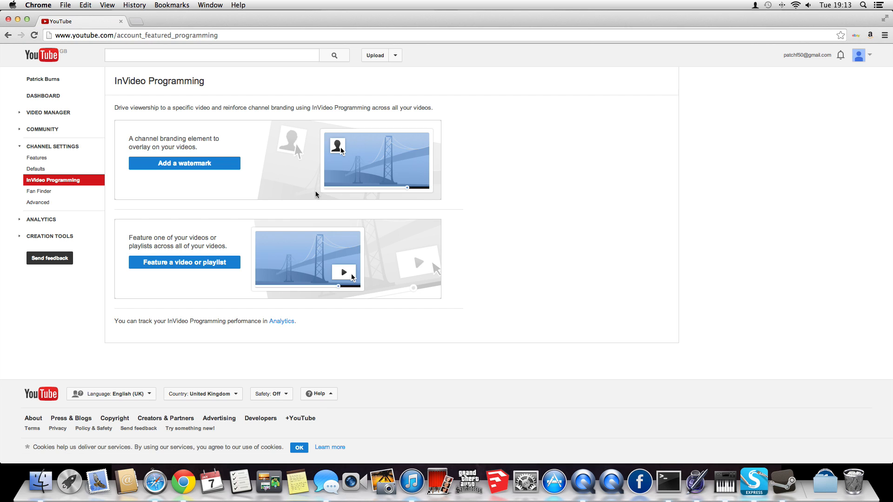
mouse_move(309, 26)
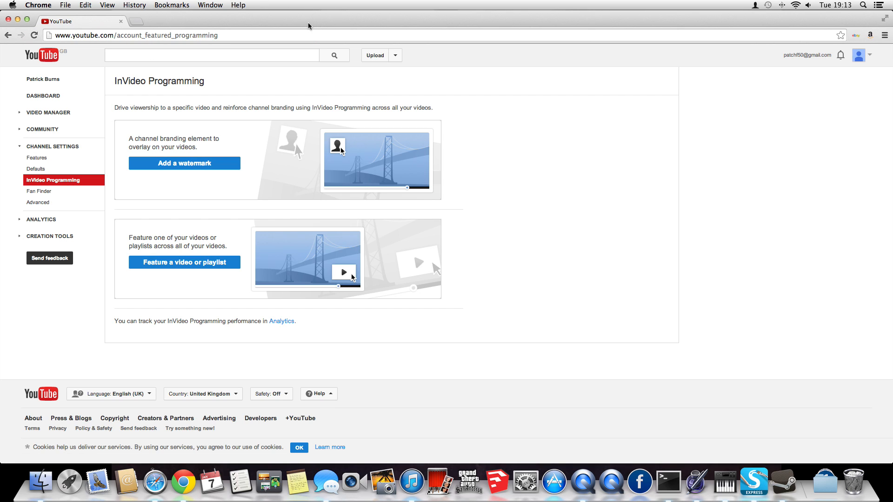
mouse_move(307, 29)
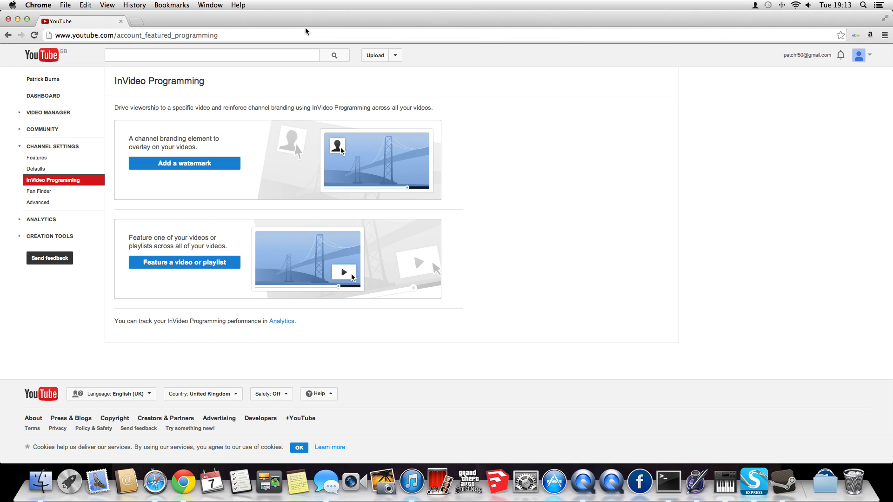